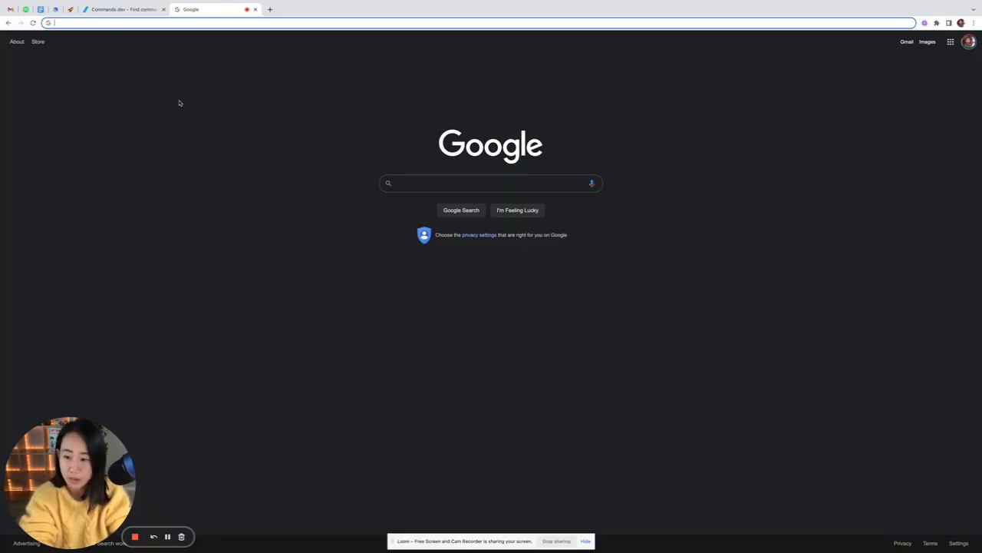
Step: Navigate Chrome to the commands.dev site
type("commands.dev")
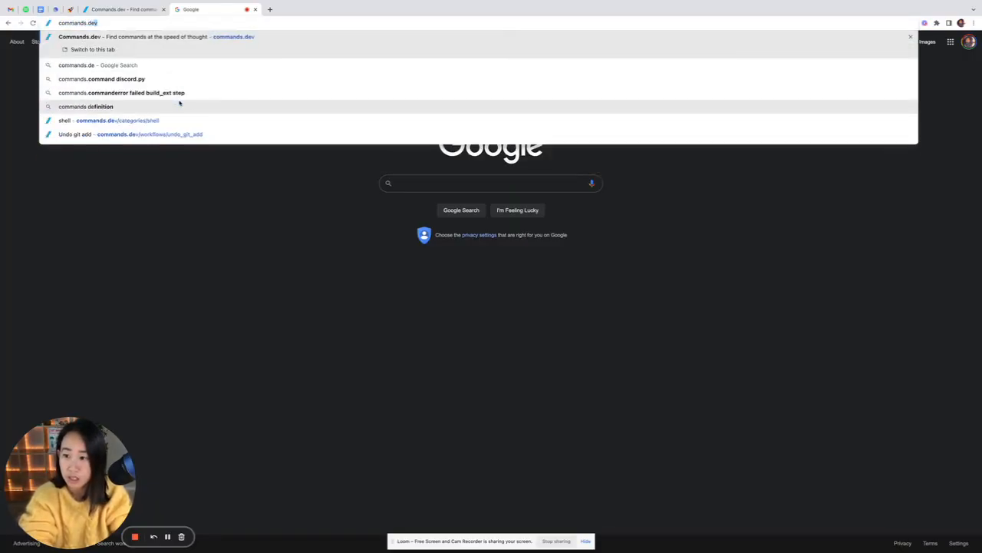
left_click(157, 37)
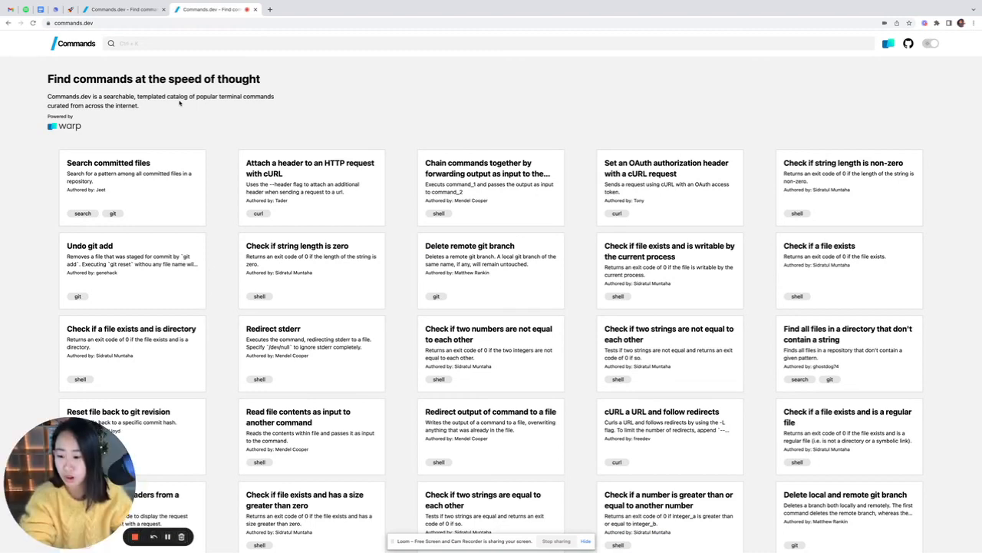
mouse_move(226, 152)
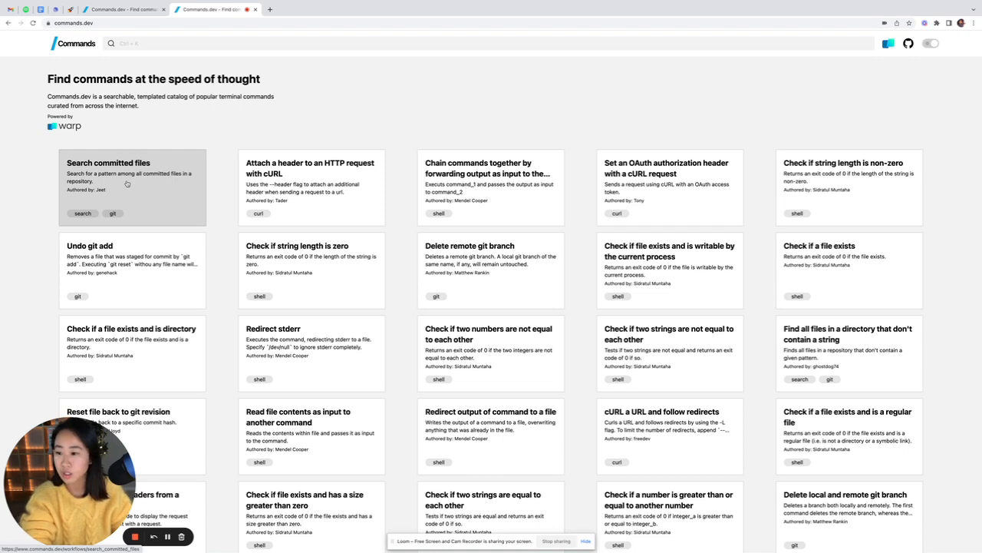
mouse_move(110, 199)
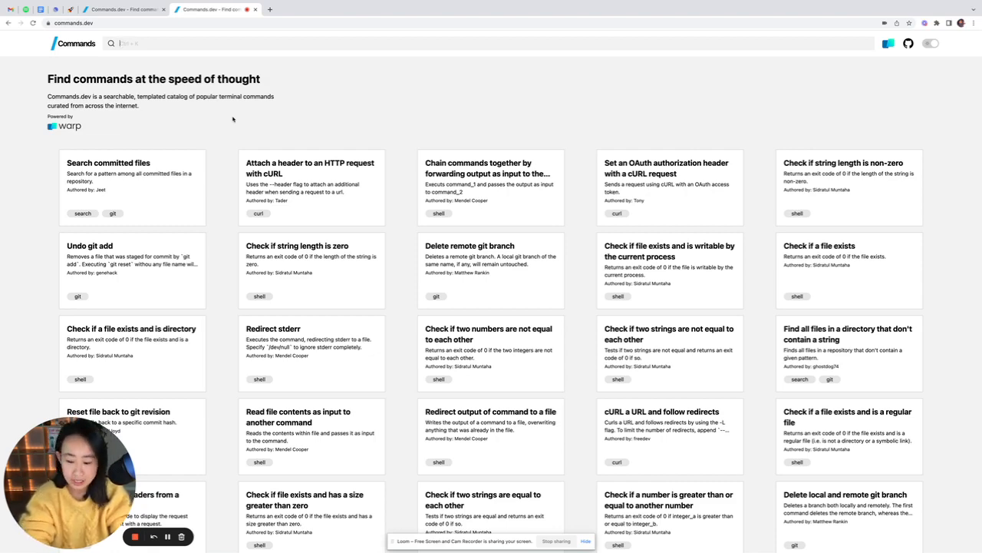
Step: Filter the command catalog with the search term git
type("delete")
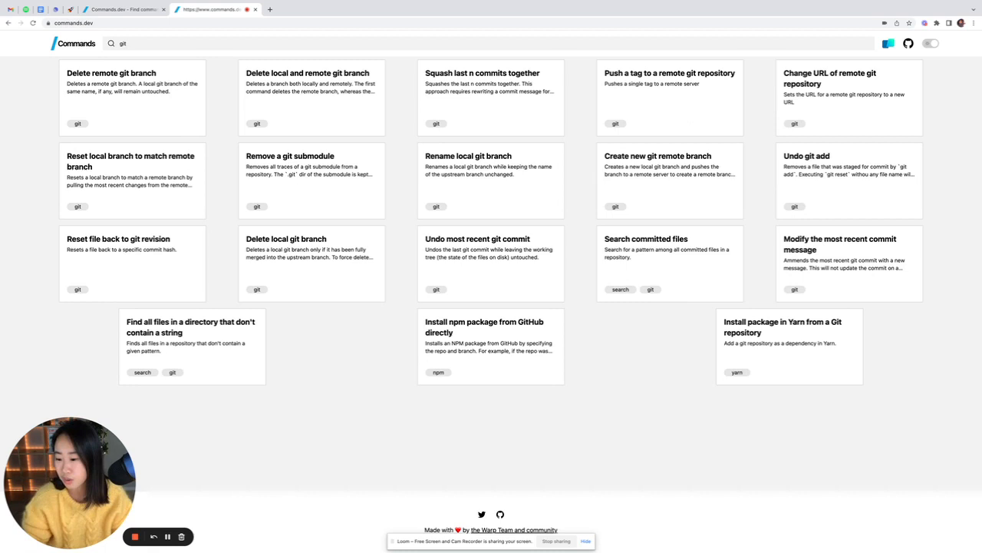
mouse_move(206, 476)
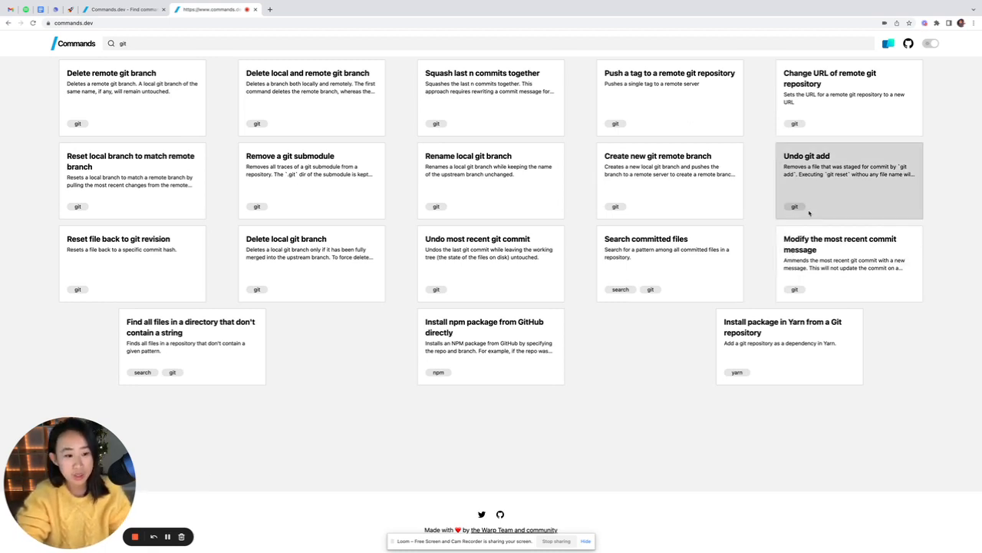
Step: Fill the Undo git add command's File field with README and view its source on GitHub
left_click(847, 181)
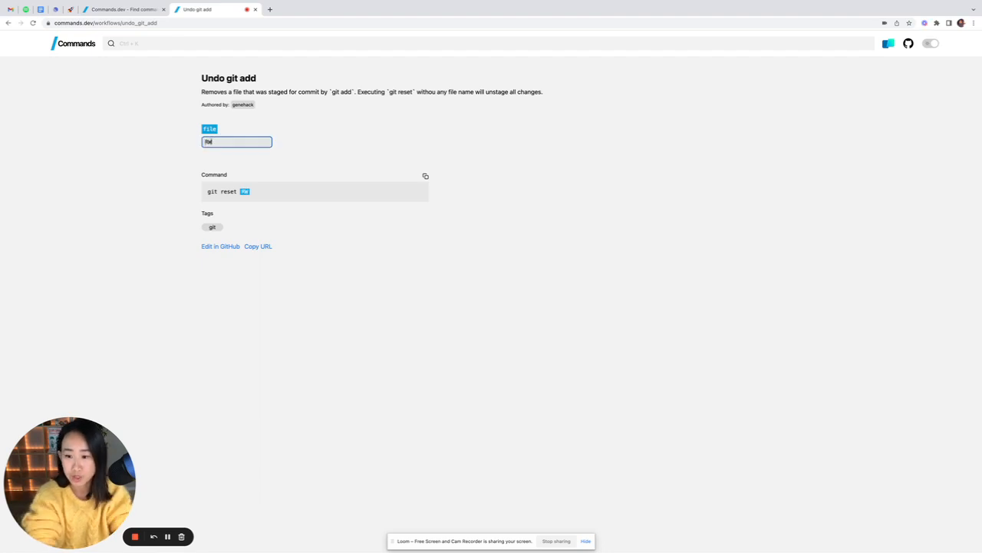
type("README")
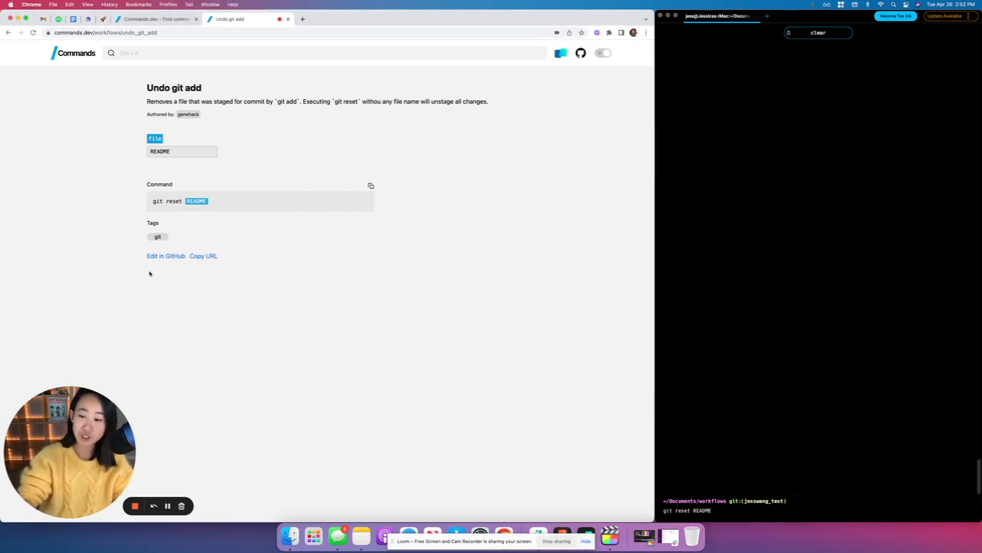
left_click(165, 255)
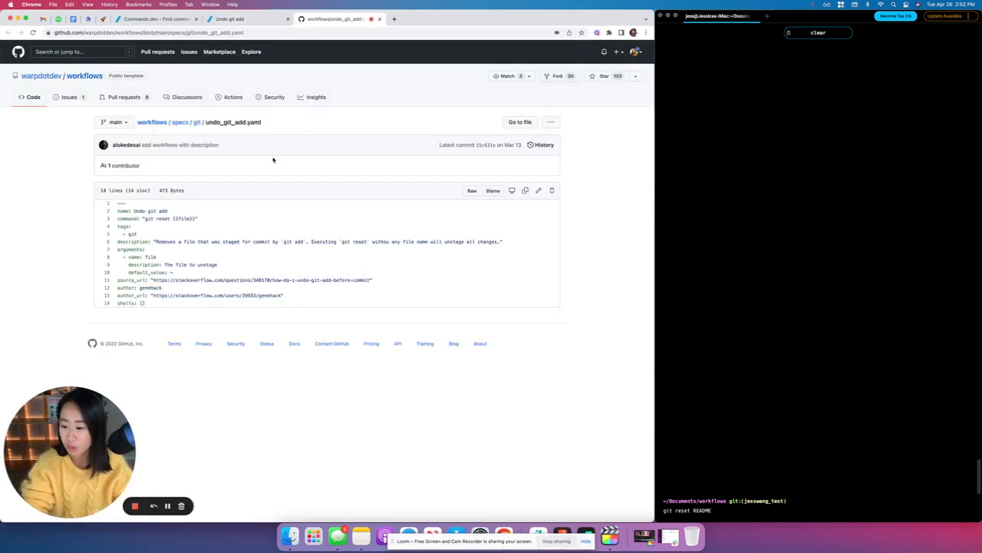
mouse_move(218, 261)
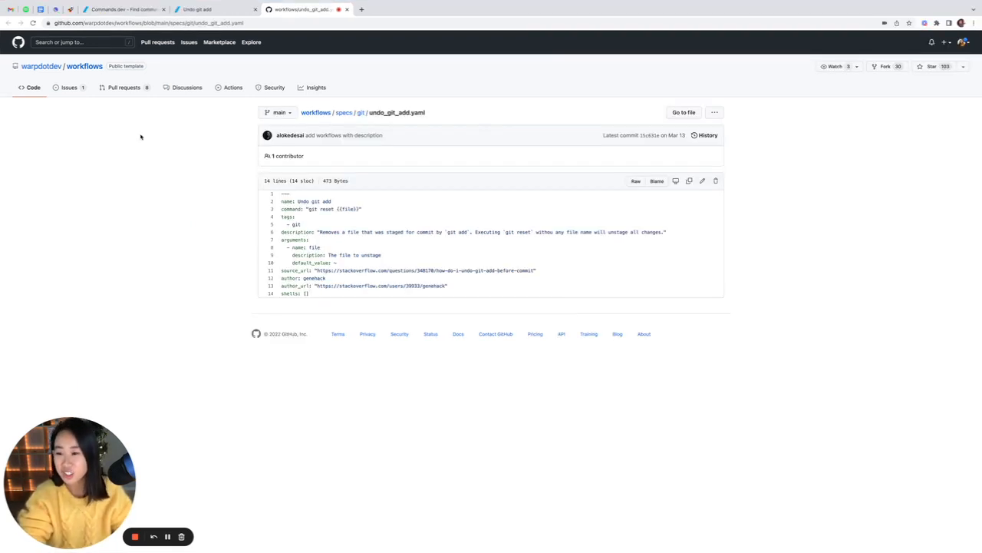
Step: Go to the warpdotdev workflows repository's main page on GitHub
left_click(84, 66)
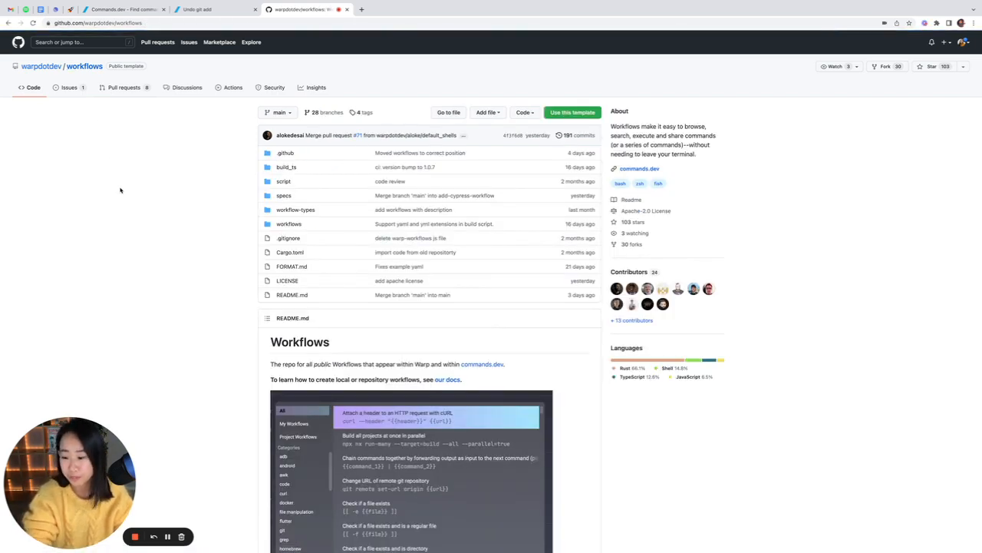
mouse_move(224, 261)
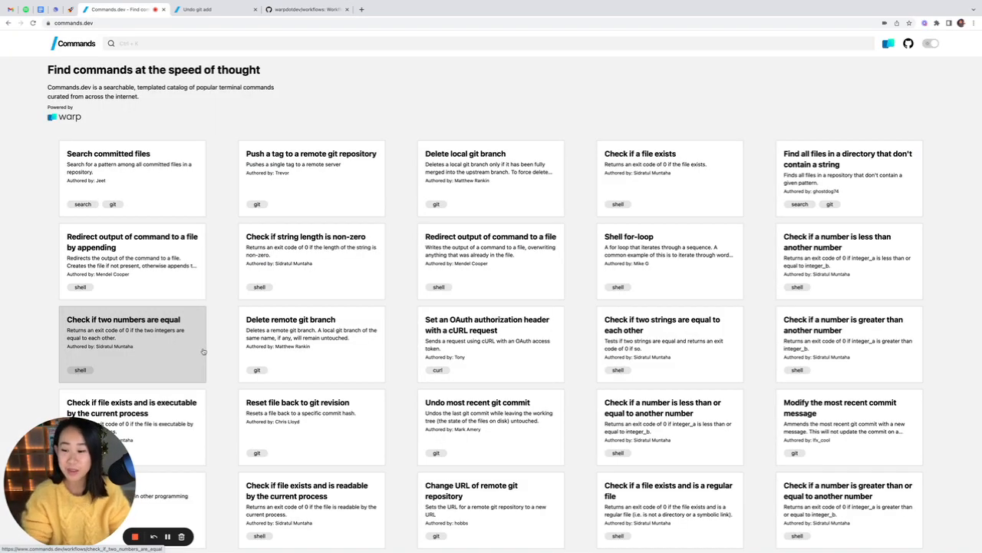
mouse_move(639, 106)
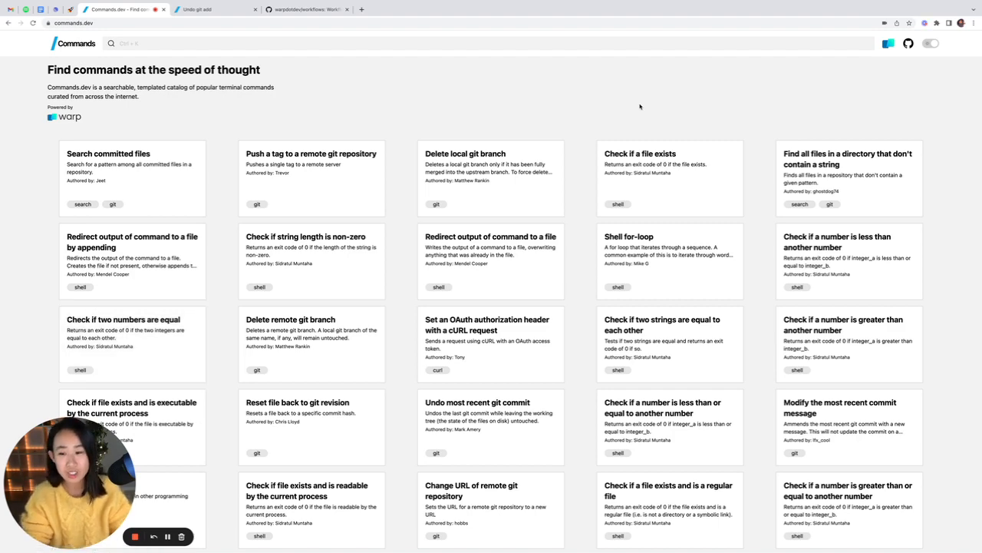